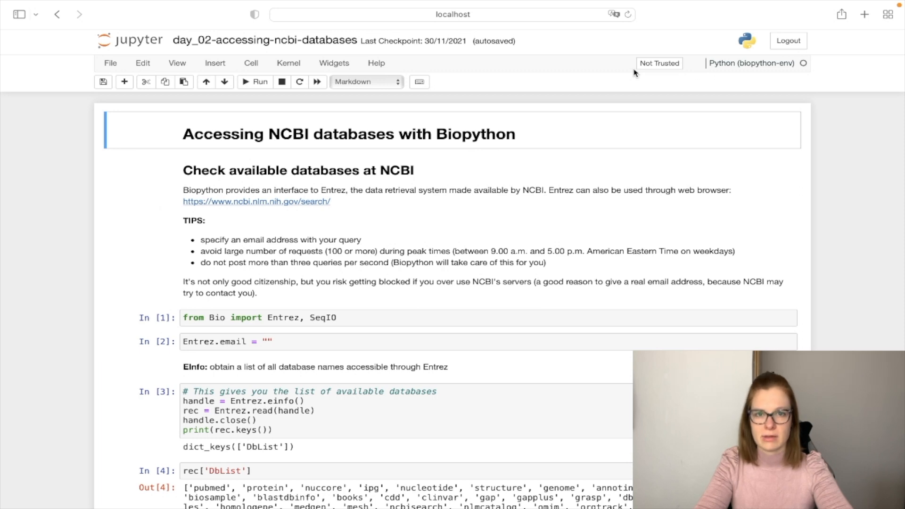
mouse_move(160, 208)
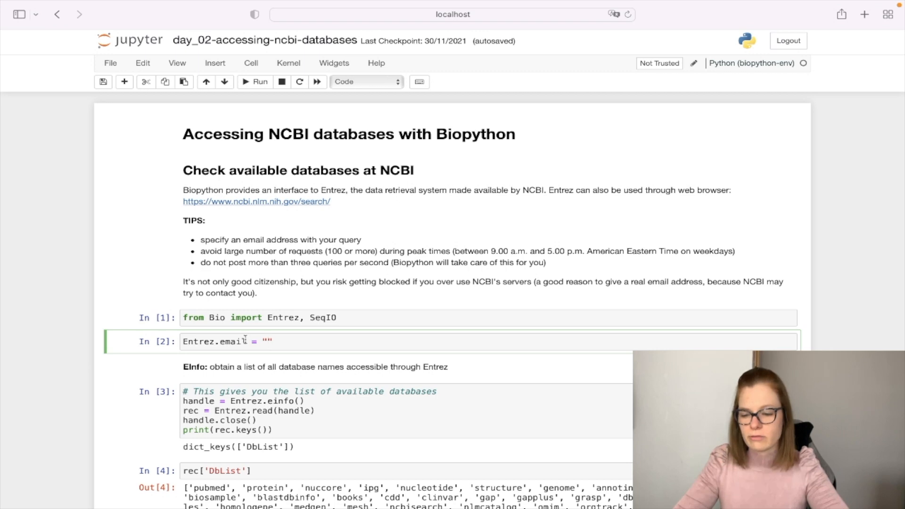
text(ka)
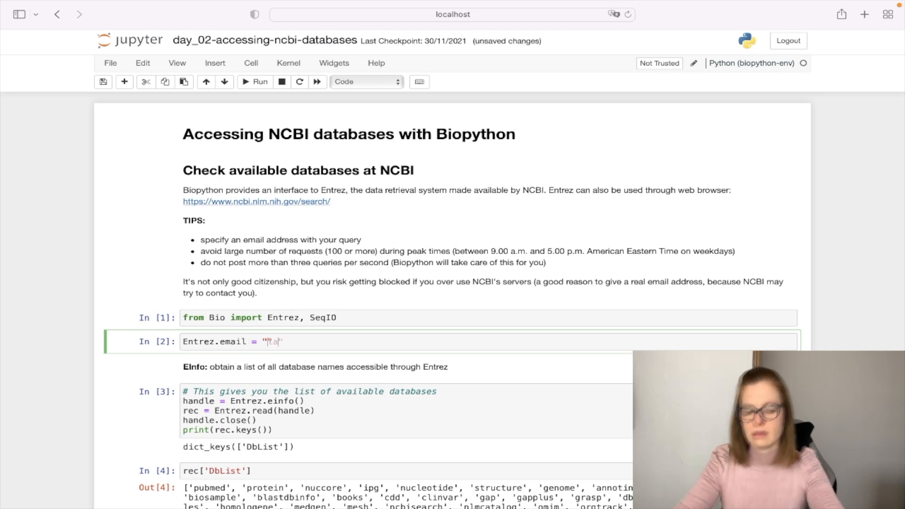
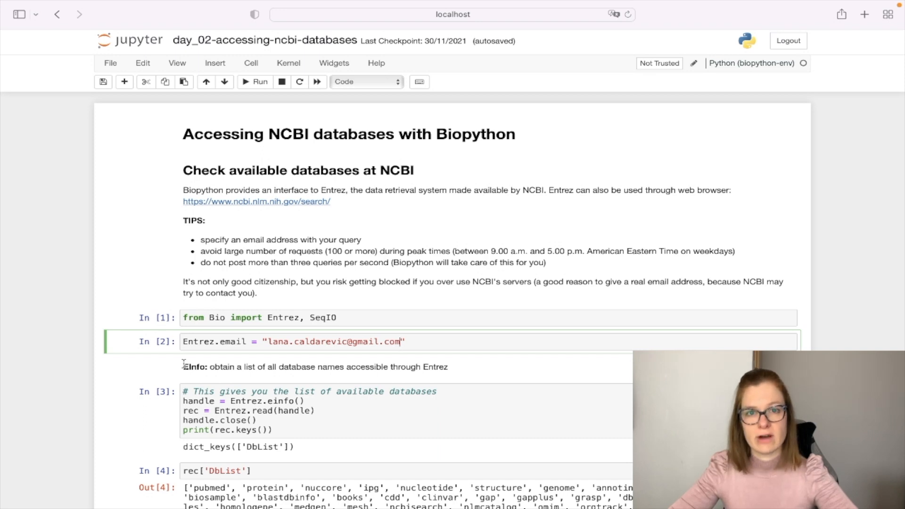
mouse_move(176, 371)
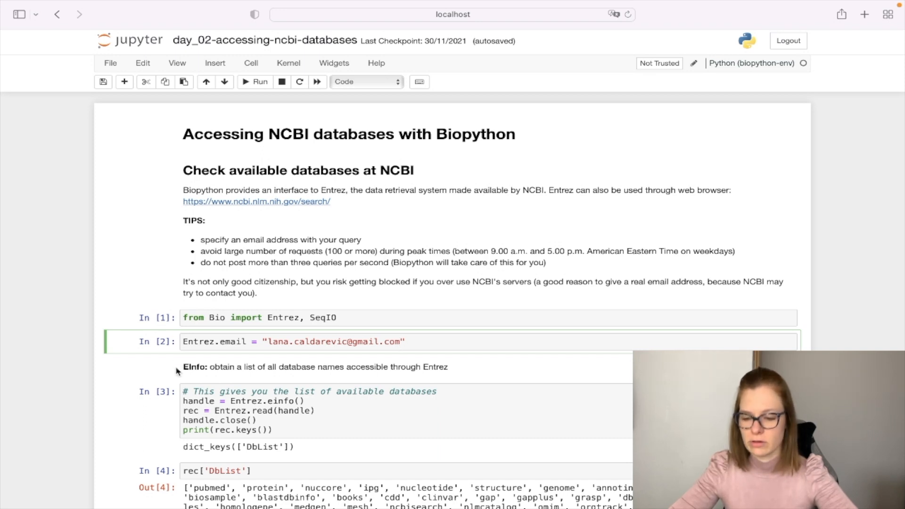
mouse_move(265, 403)
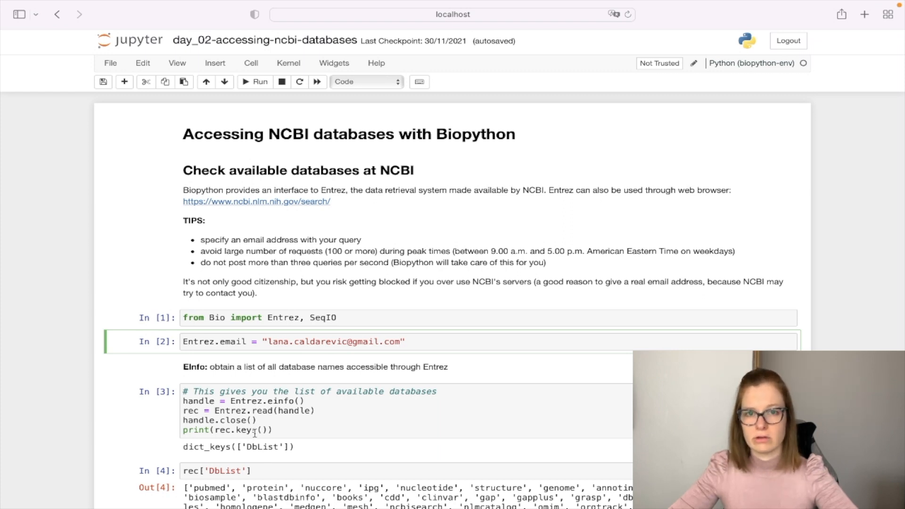
double_click(262, 447)
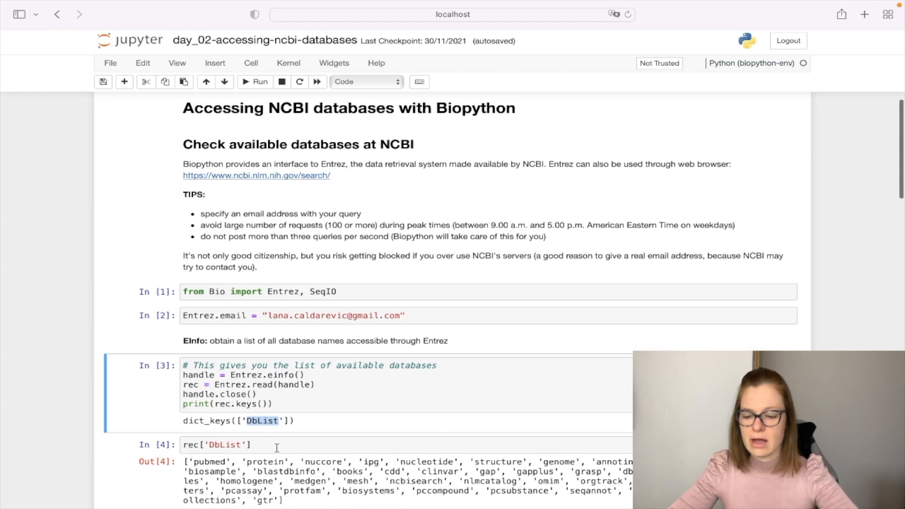
scroll(down, 3)
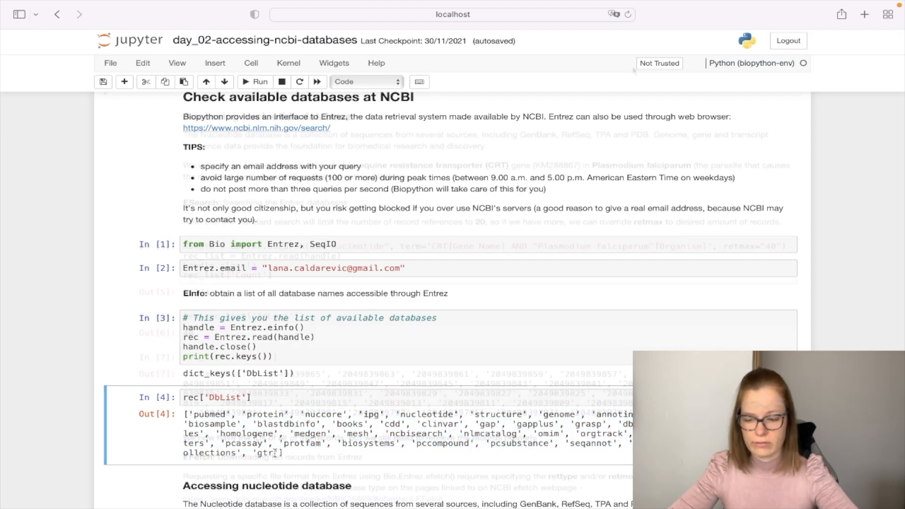
scroll(down, 3)
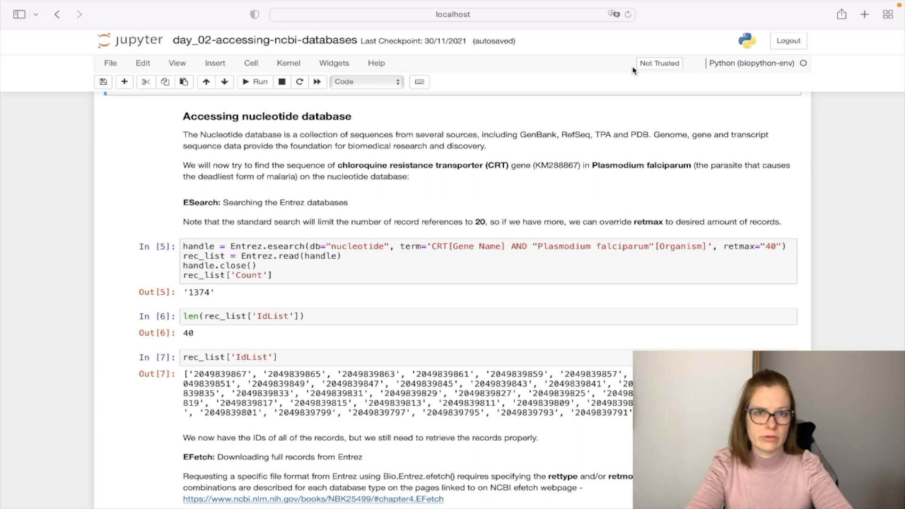
mouse_move(584, 75)
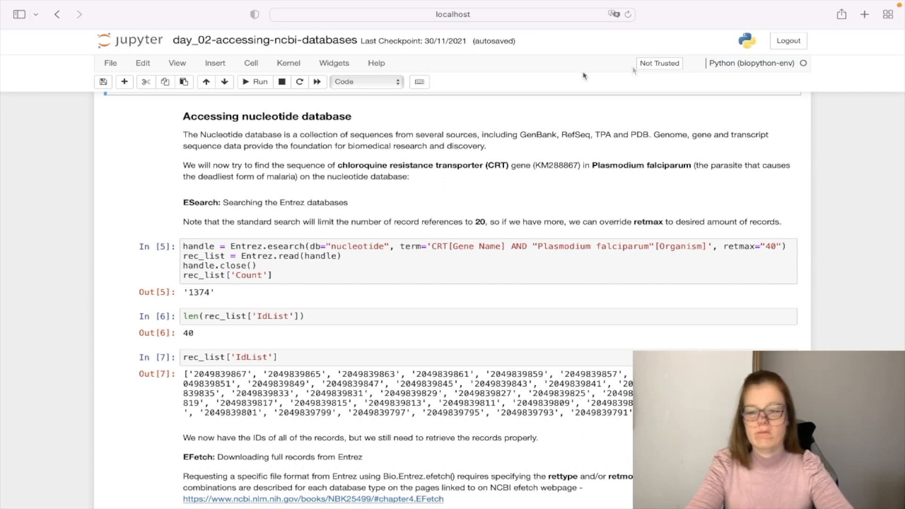
mouse_move(487, 167)
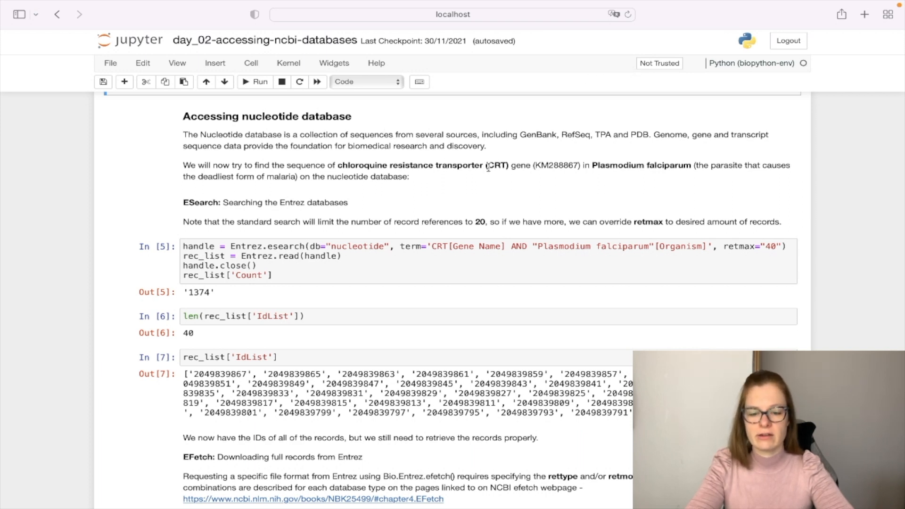
mouse_move(547, 165)
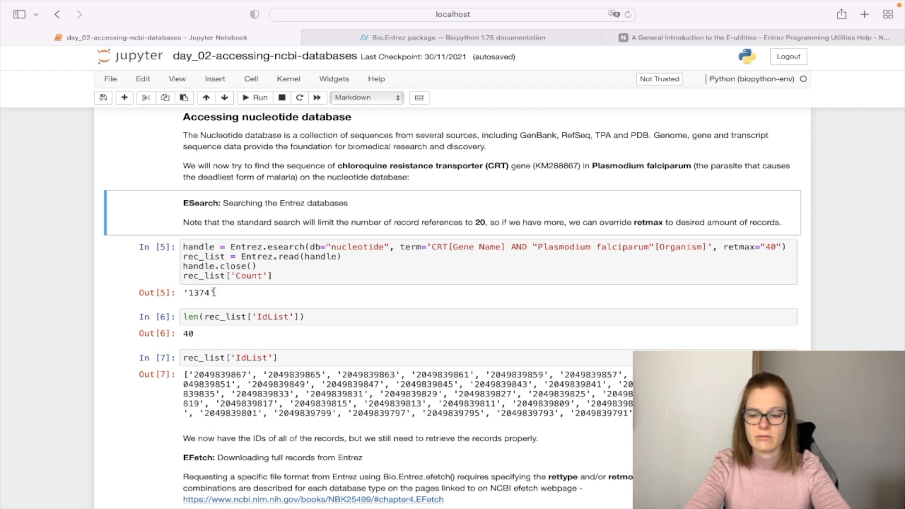
mouse_move(672, 296)
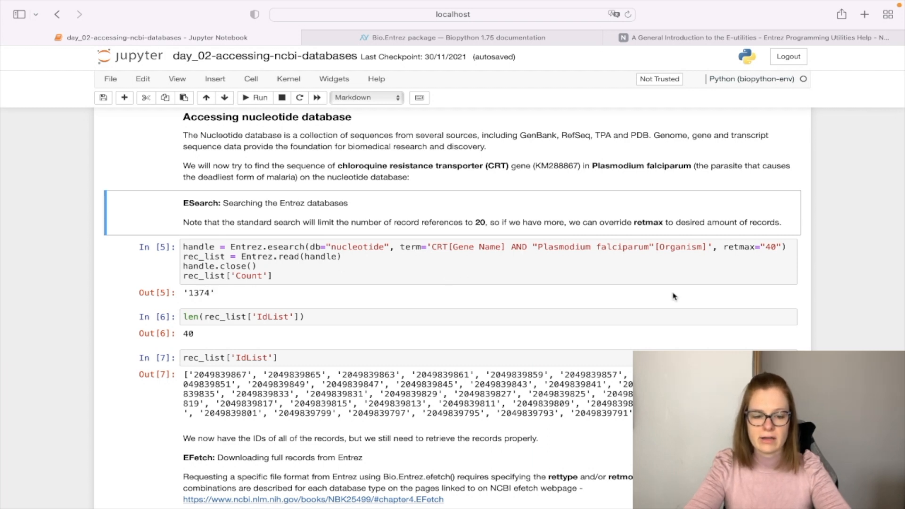
mouse_move(243, 312)
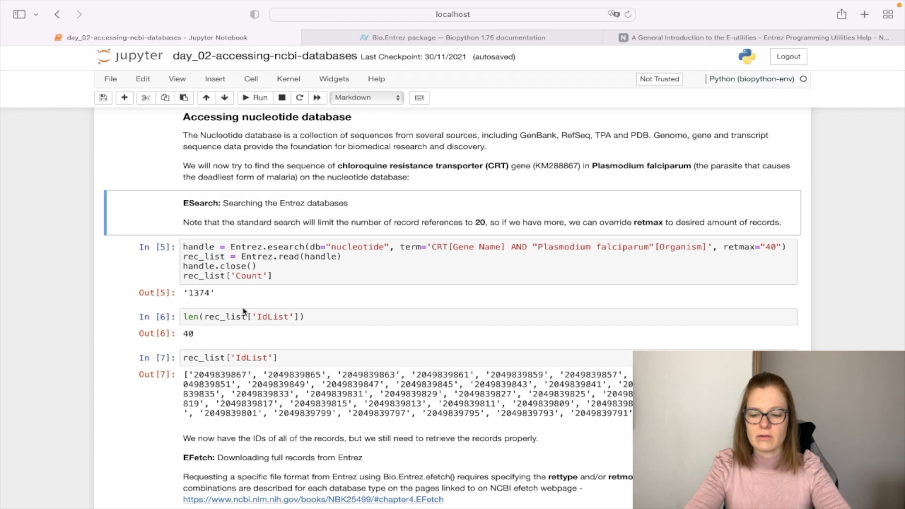
scroll(down, 3)
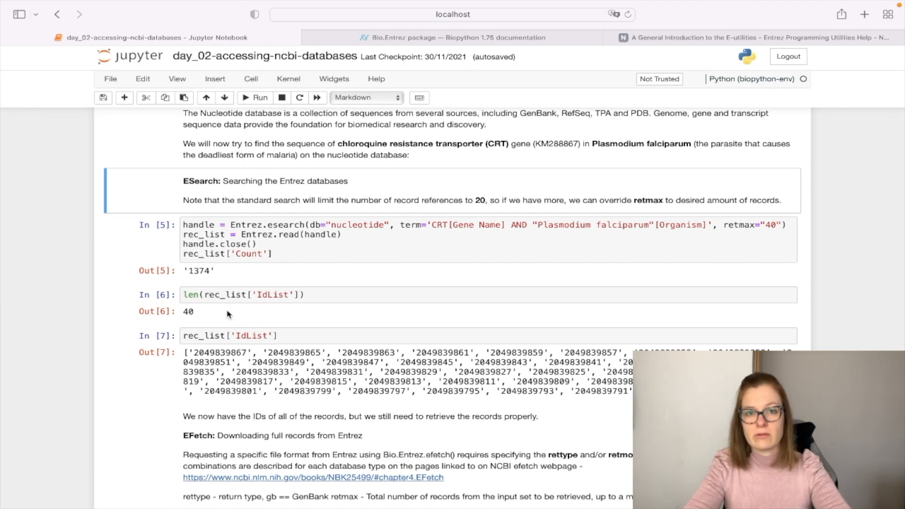
mouse_move(267, 318)
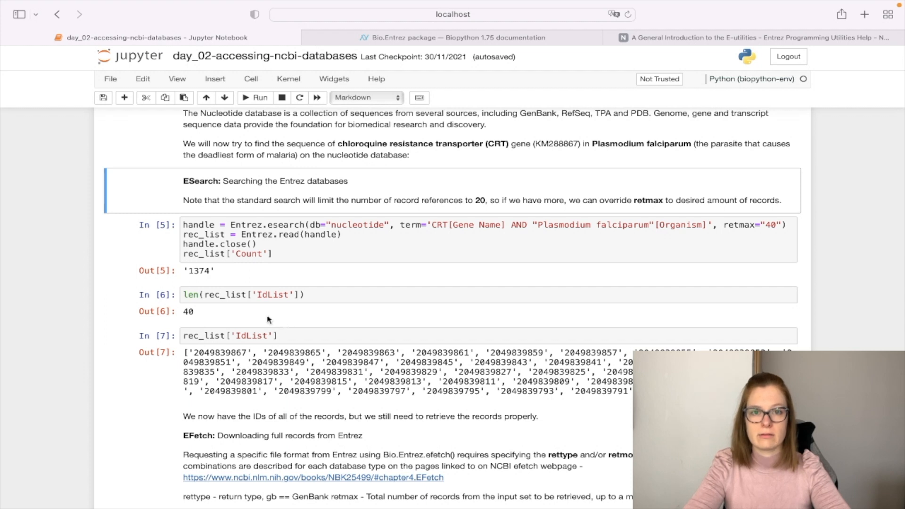
mouse_move(254, 378)
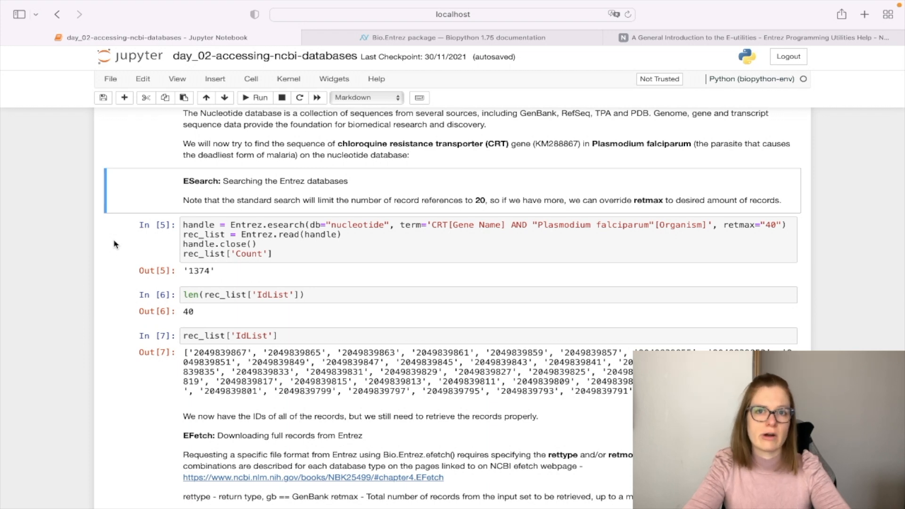
scroll(down, 3)
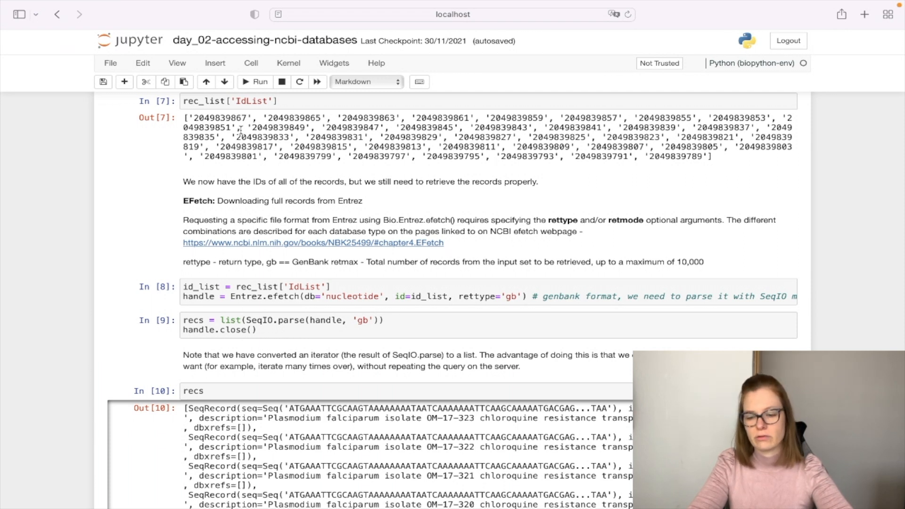
mouse_move(304, 293)
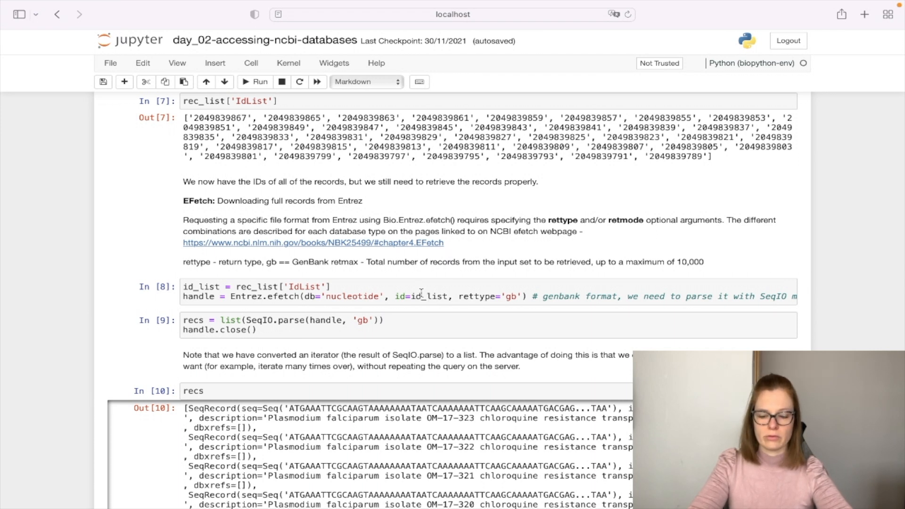
mouse_move(489, 296)
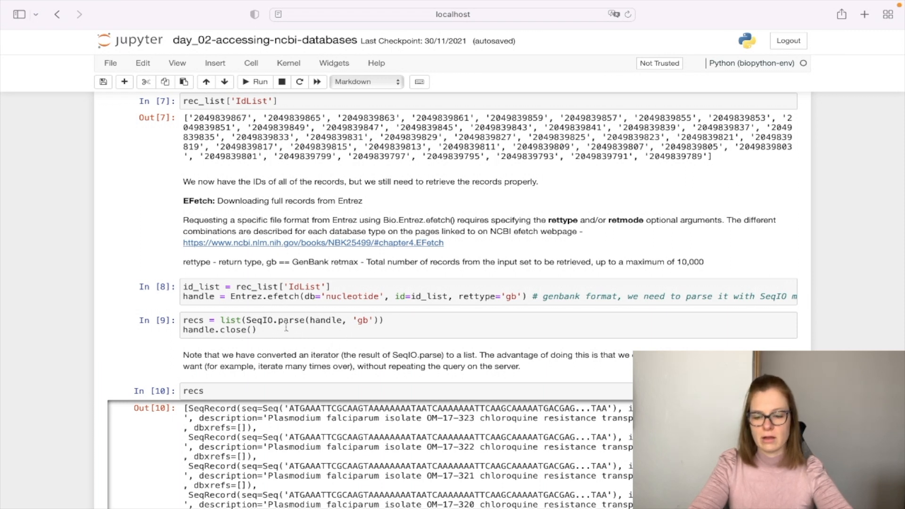
mouse_move(278, 320)
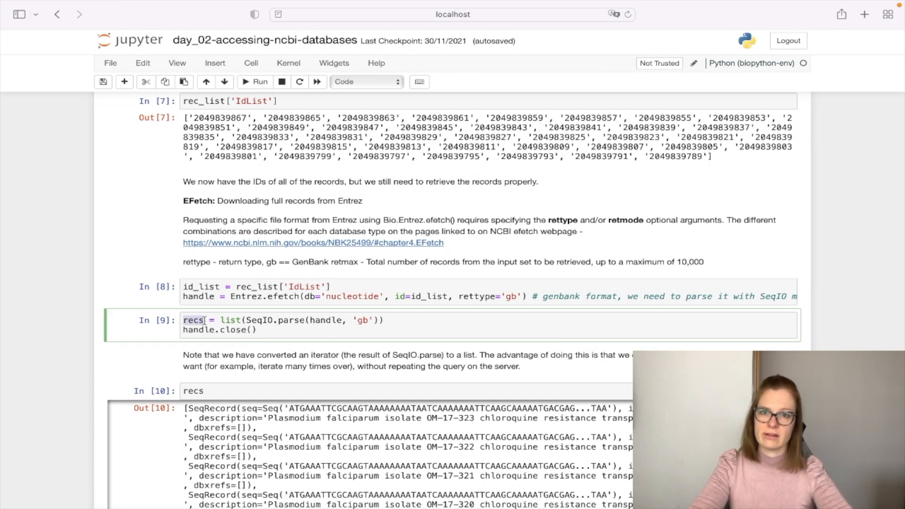
scroll(down, 3)
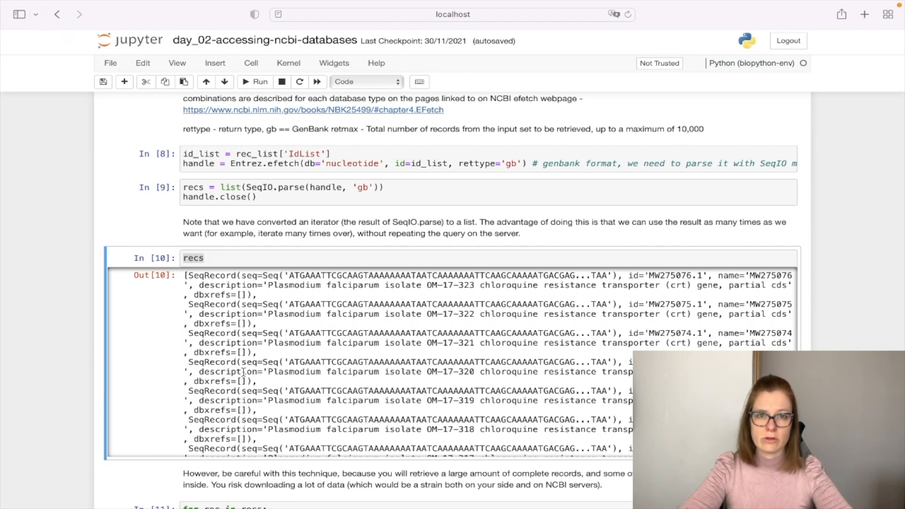
mouse_move(294, 409)
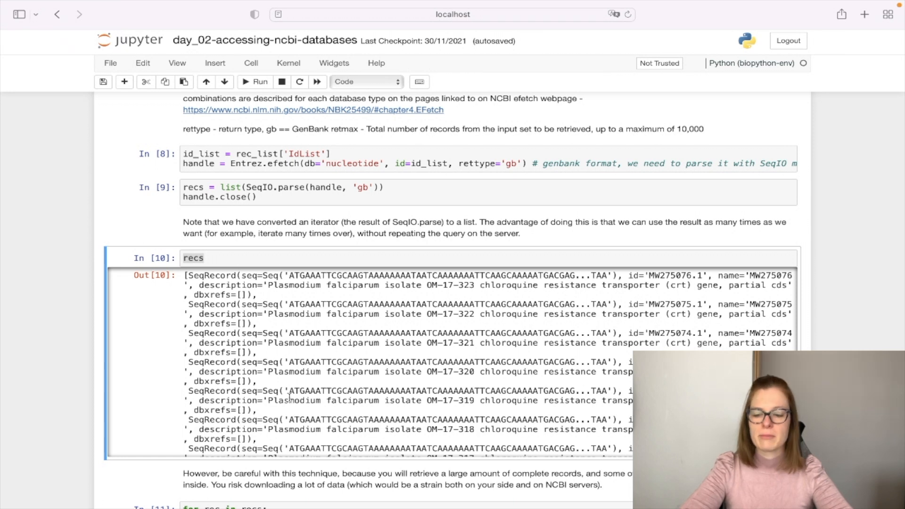
scroll(down, 3)
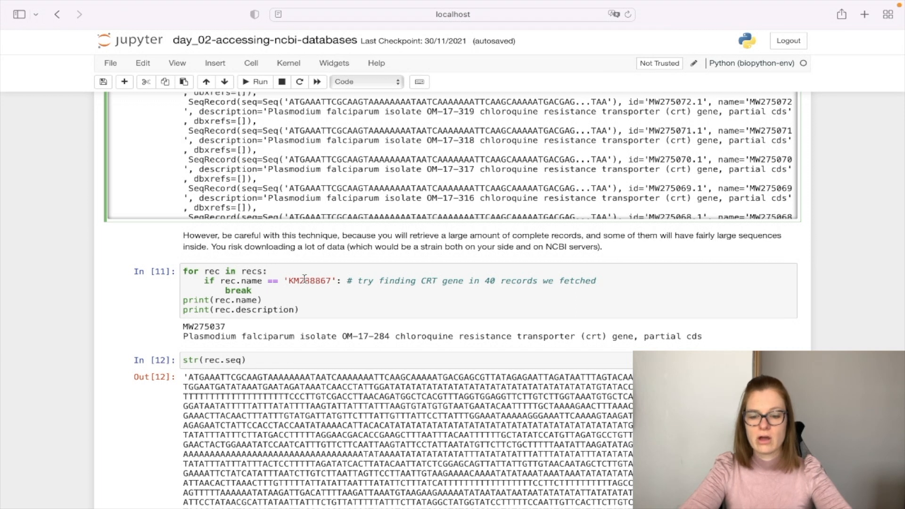
mouse_move(334, 270)
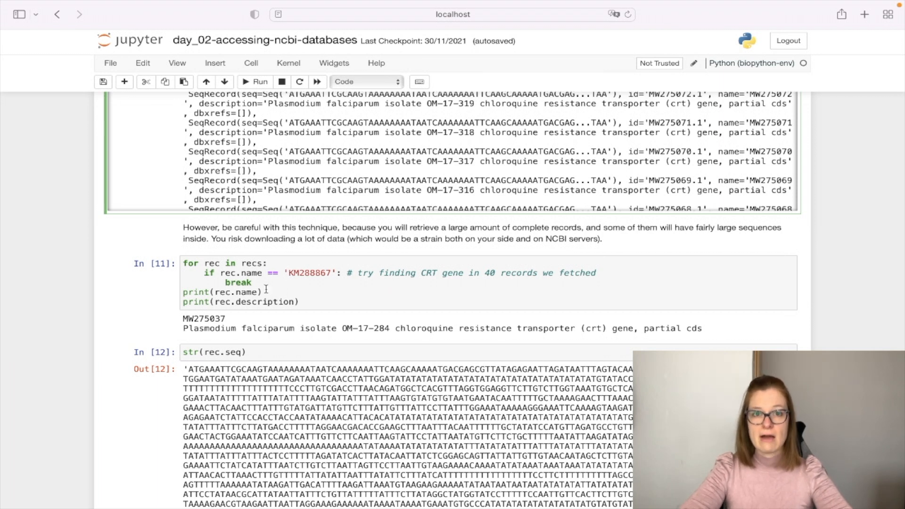
scroll(down, 3)
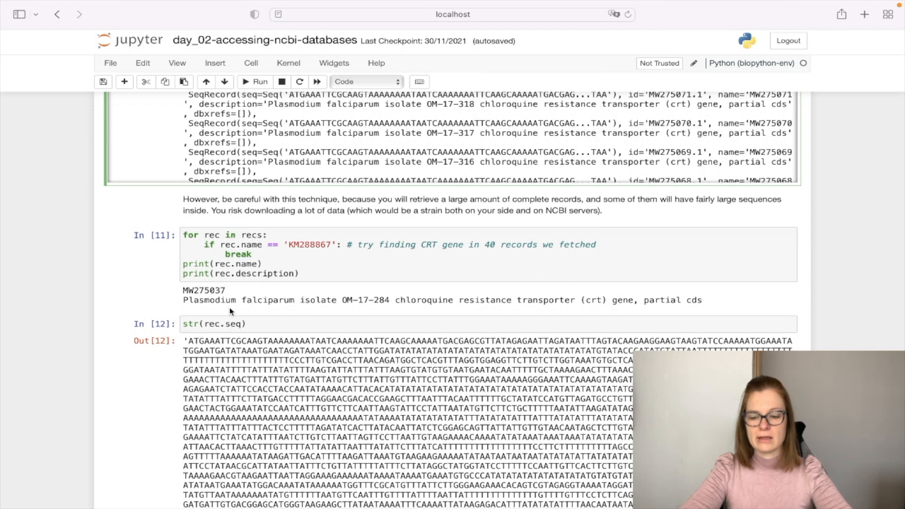
scroll(down, 3)
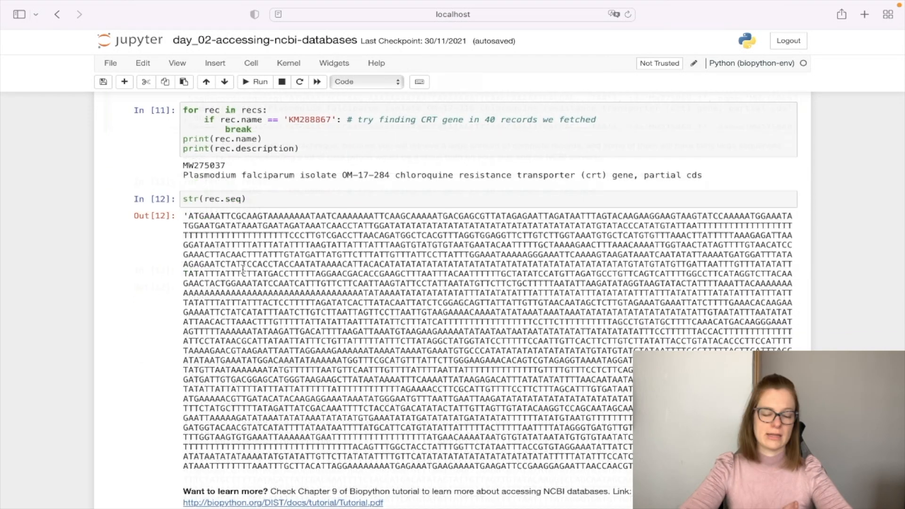
scroll(down, 3)
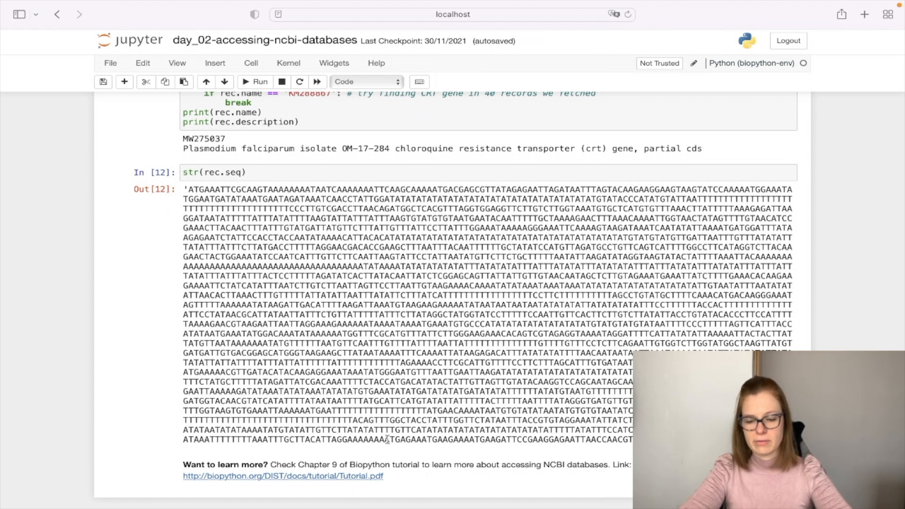
mouse_move(375, 473)
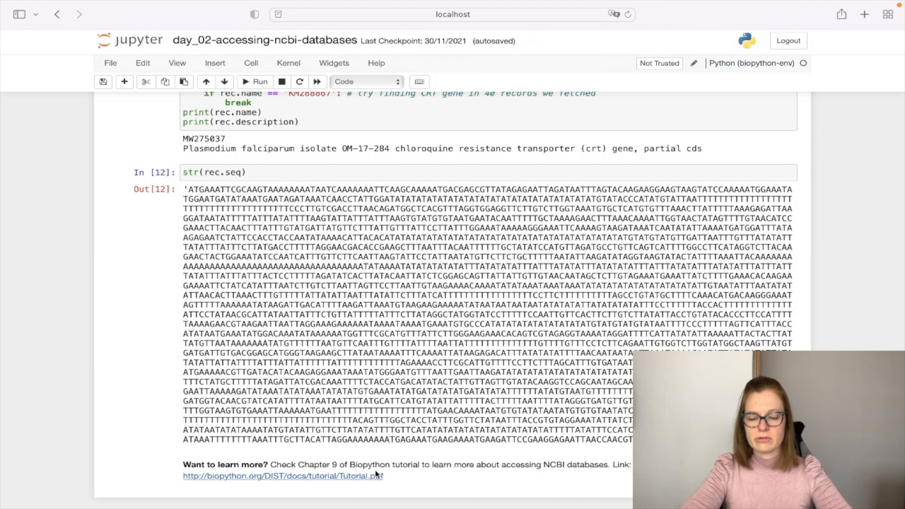